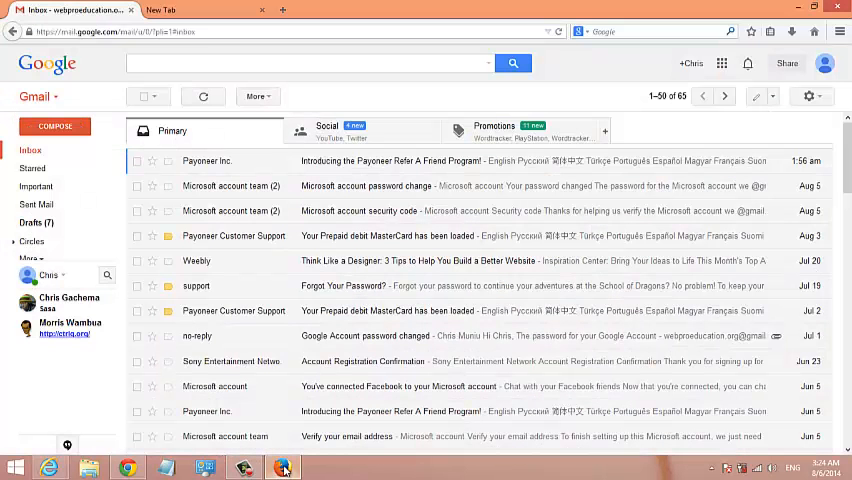
mouse_move(344, 372)
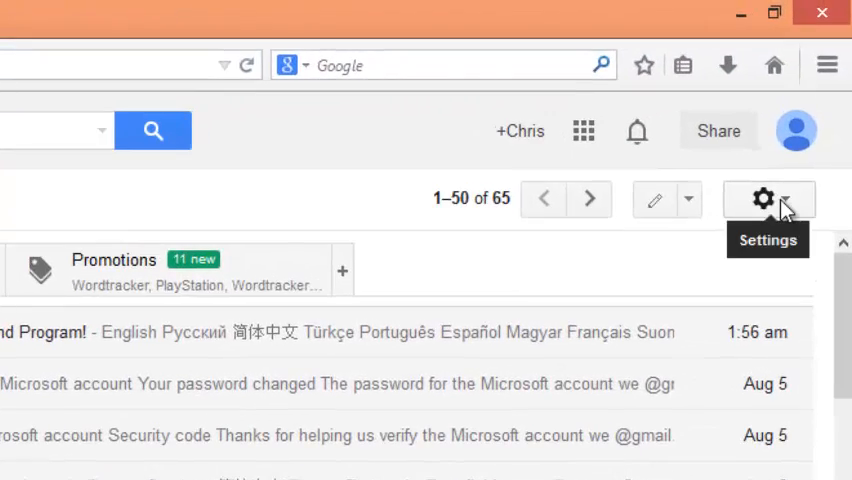
- Open the gear settings menu at the top right of the Gmail inbox
left_click(768, 198)
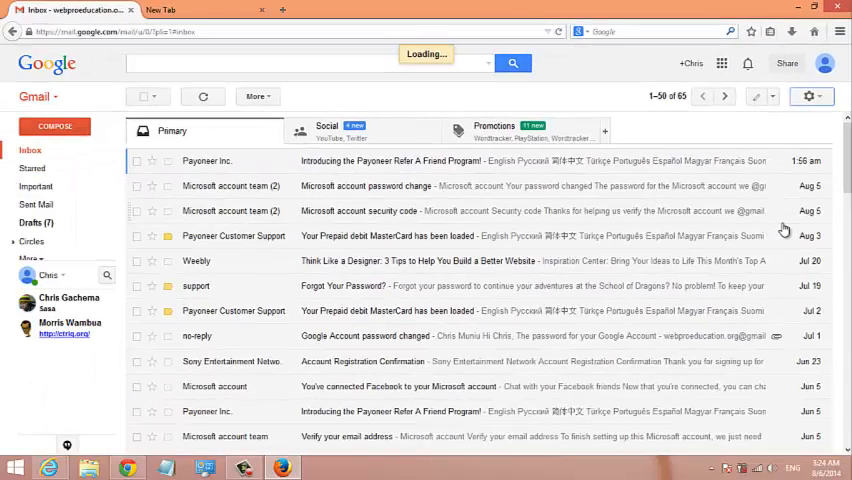
- Open the full General settings page and scroll down to the Signature section
left_click(809, 96)
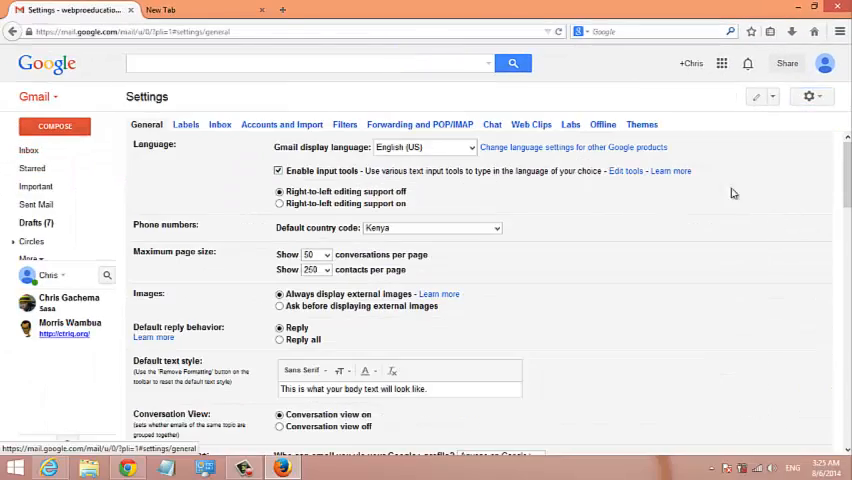
mouse_move(172, 148)
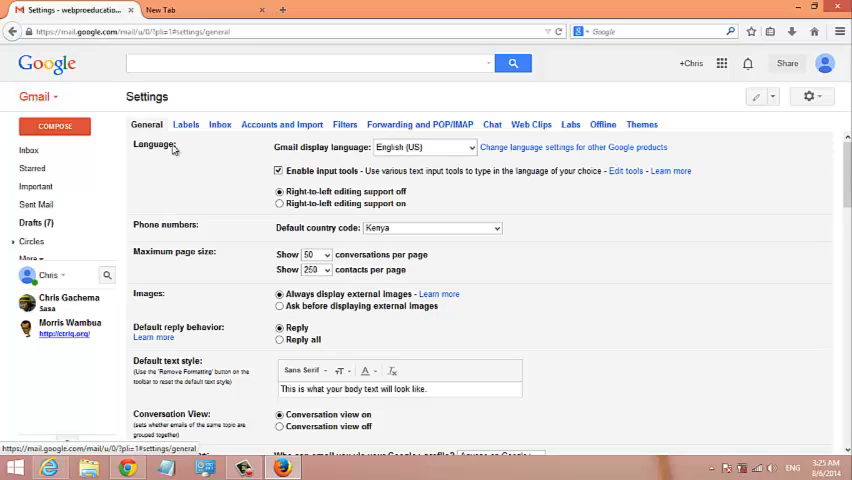
scroll("down", 3)
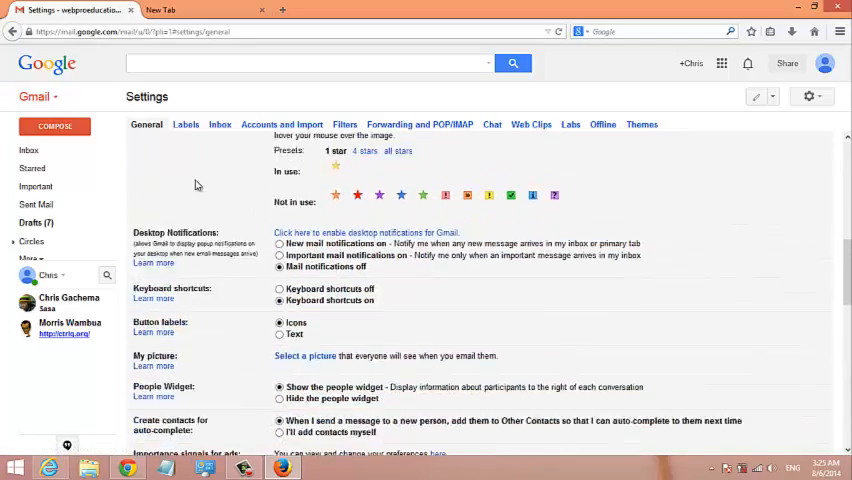
scroll("down", 3)
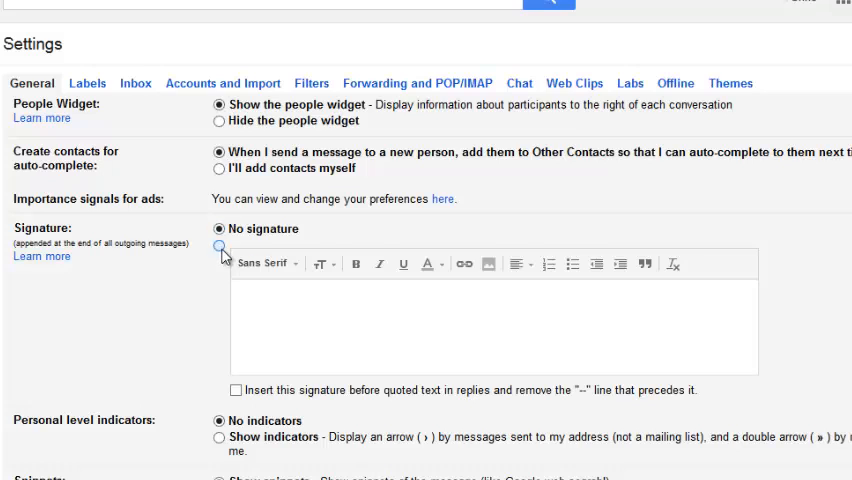
- Enable a custom signature reading 'Chris Muniu' and 'C.E.O WebPro Education'
left_click(218, 247)
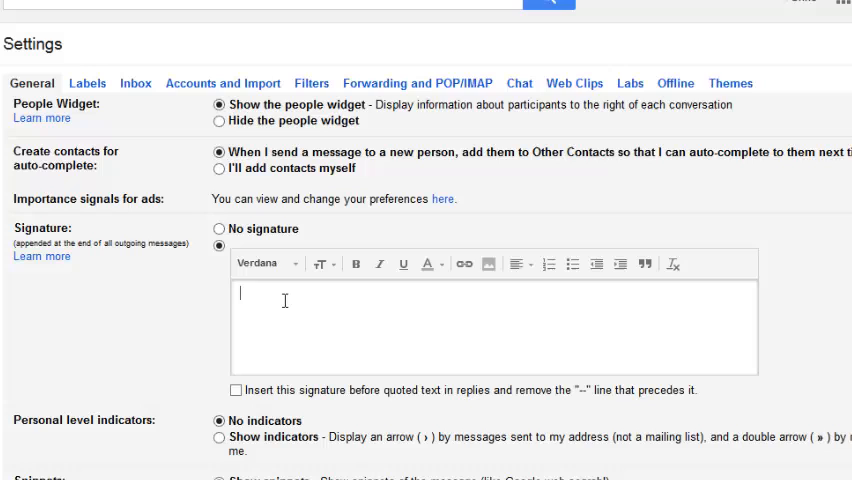
scroll("down", 3)
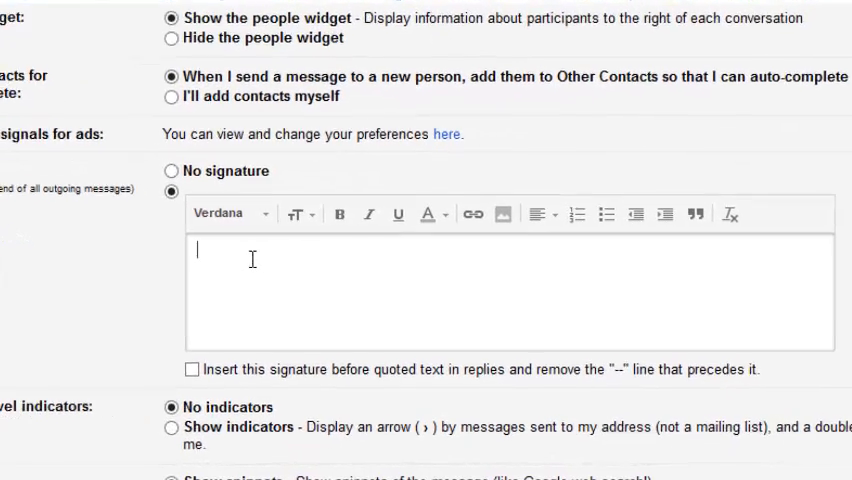
scroll("down", 3)
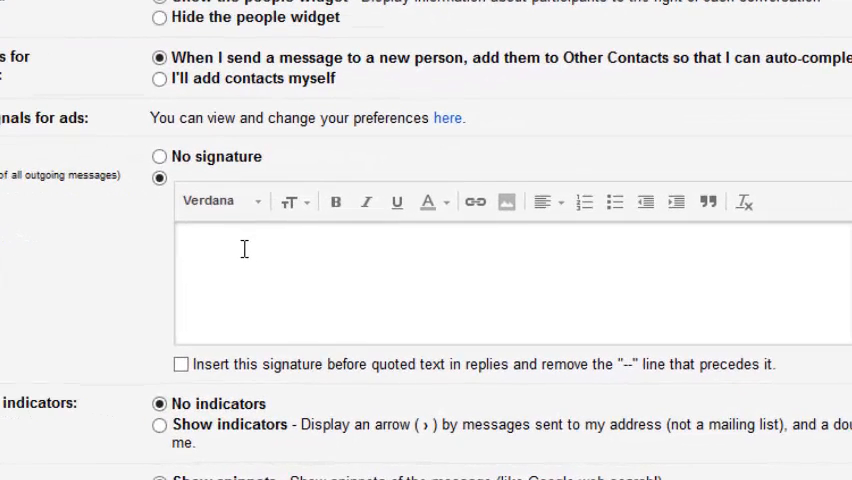
type("Chris Muniu")
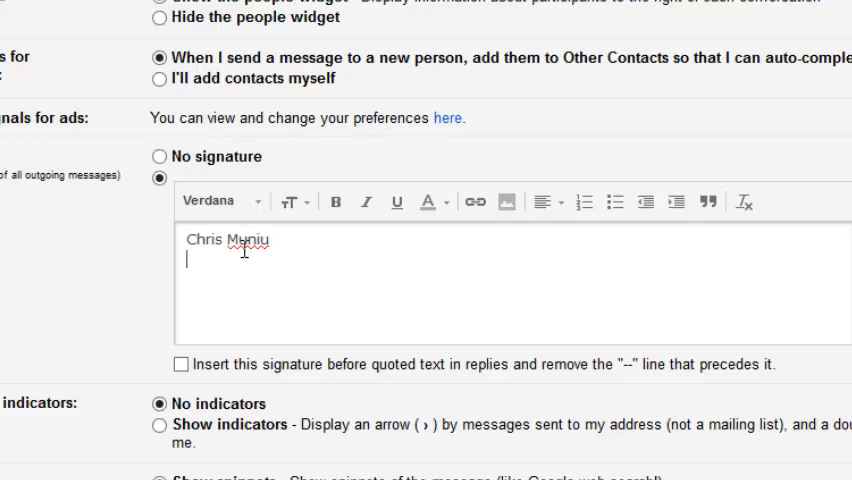
type("C.E.O WebPro Education")
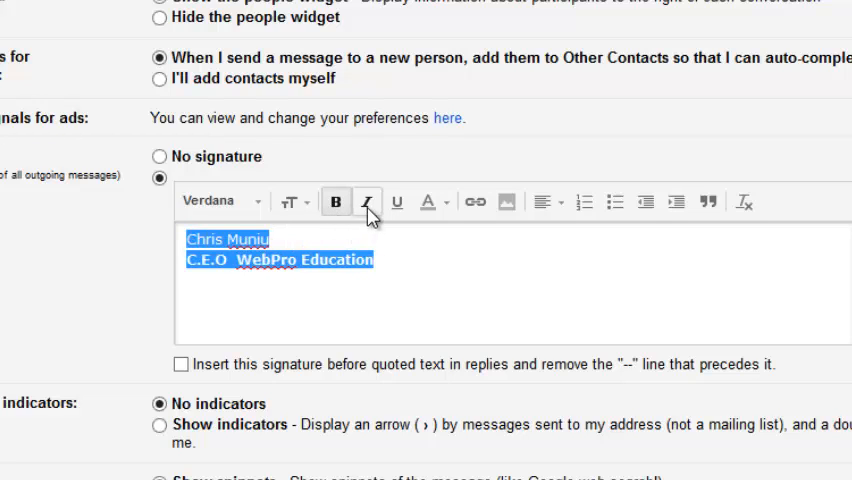
- Italicize the title line, color the signature blue, and select 'WebPro Education'
left_click(366, 201)
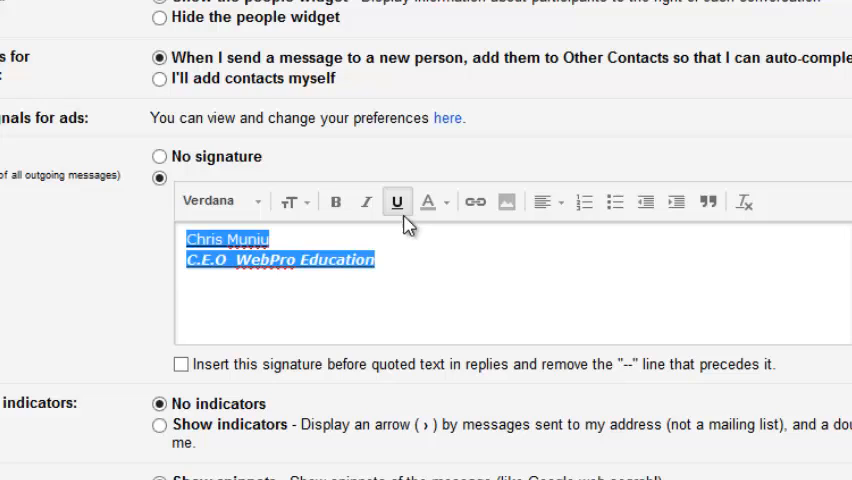
left_click(428, 201)
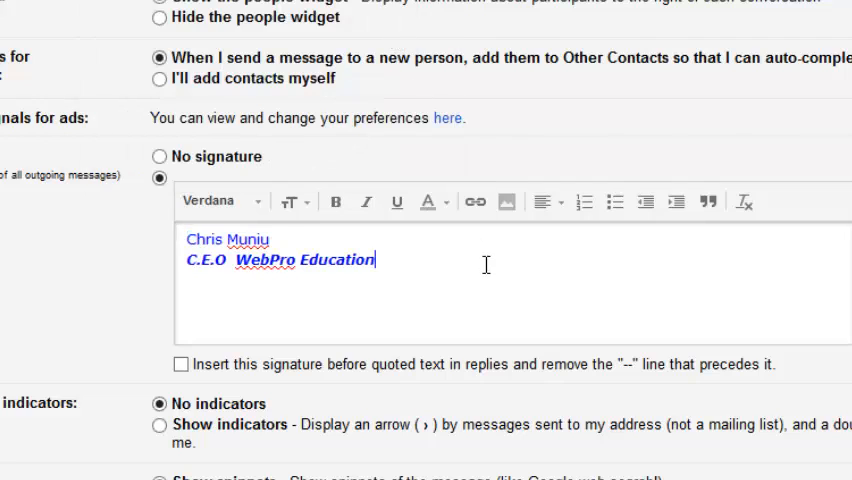
mouse_move(492, 295)
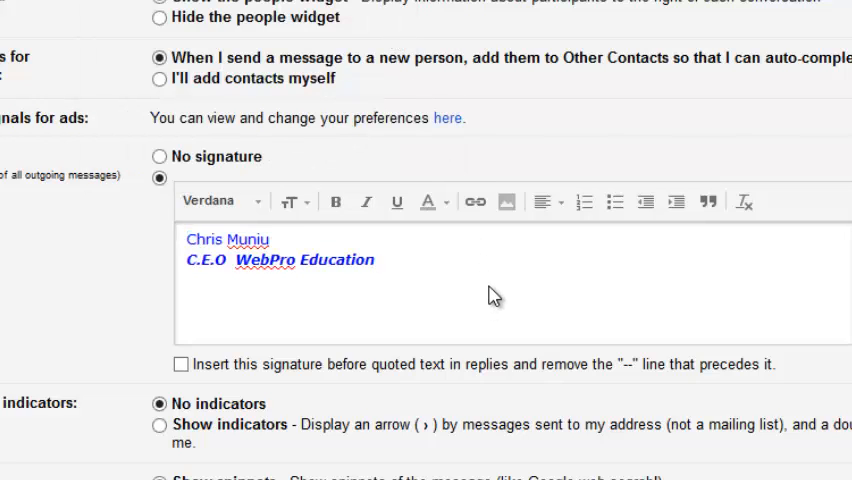
left_click(377, 260)
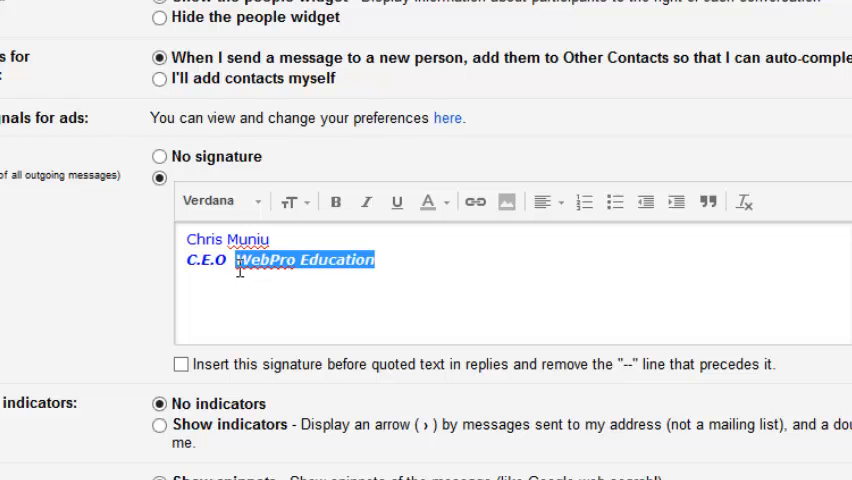
left_click(475, 201)
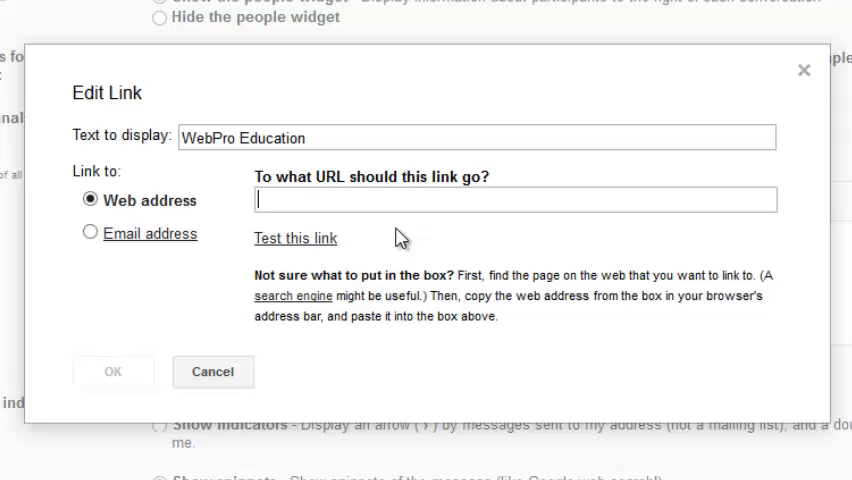
type("www")
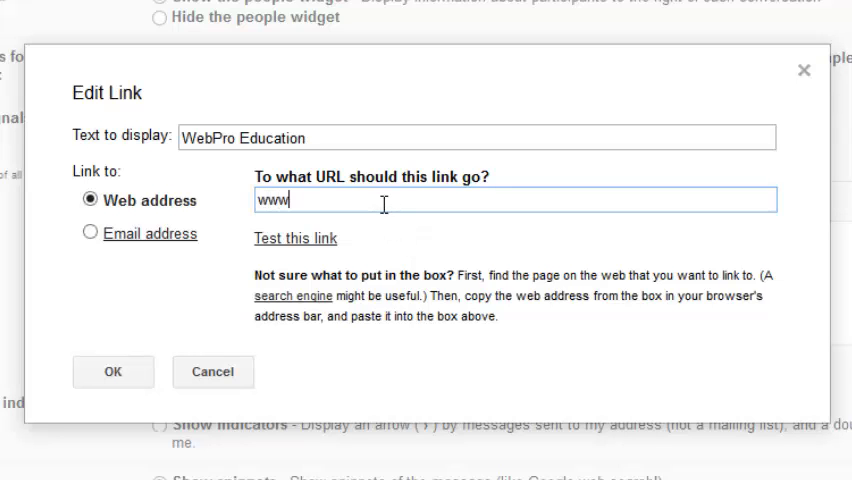
left_click(113, 371)
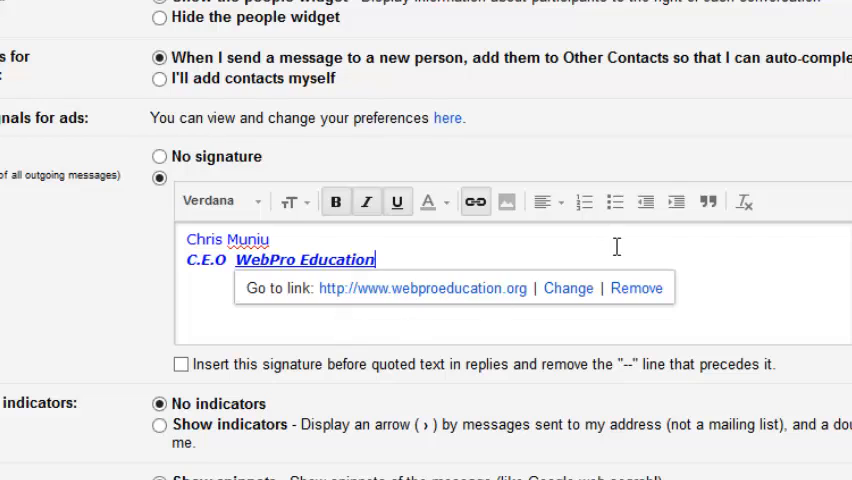
left_click(265, 260)
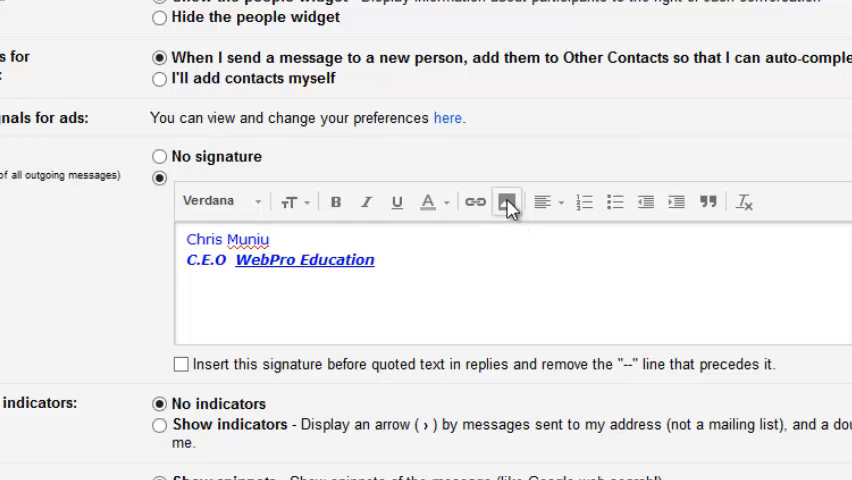
mouse_move(507, 202)
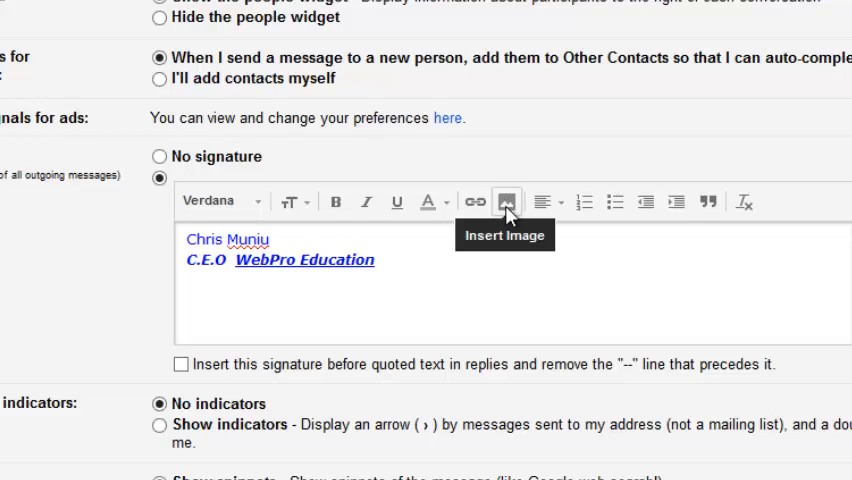
left_click(505, 201)
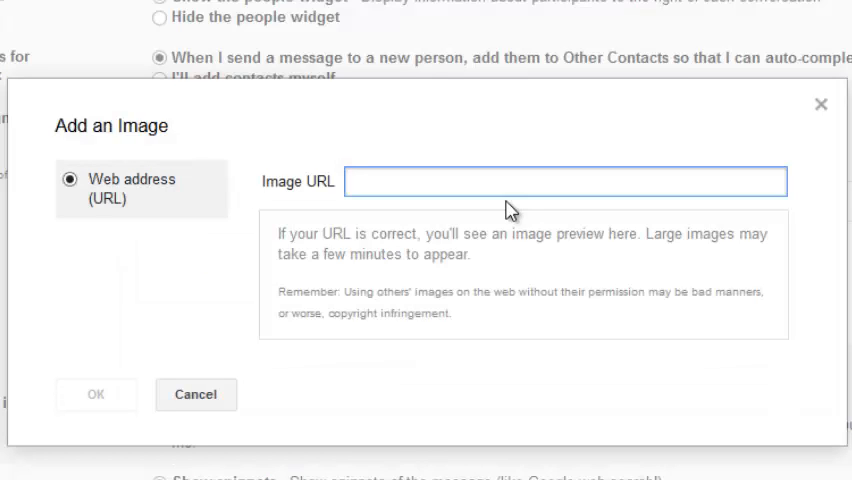
left_click(503, 182)
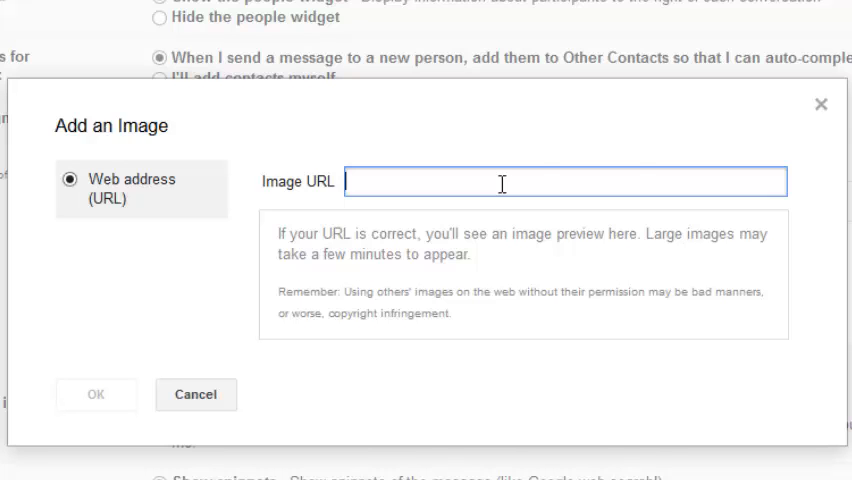
left_click(195, 394)
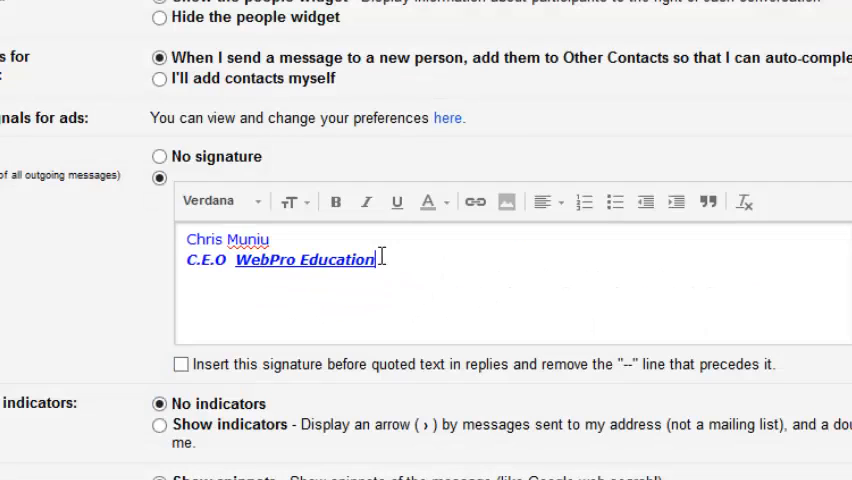
left_click(547, 201)
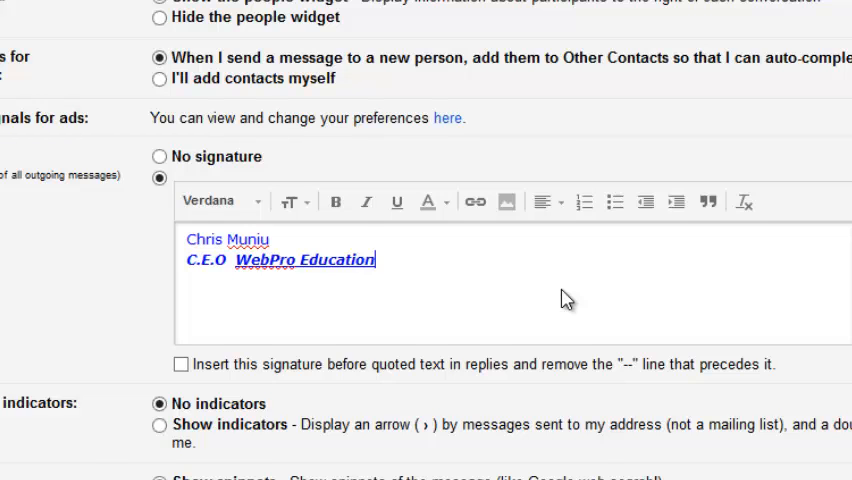
scroll("down", 3)
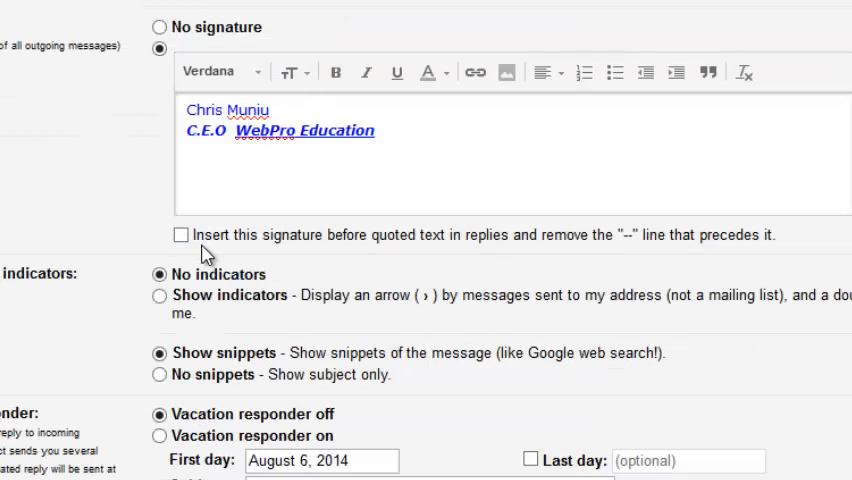
mouse_move(433, 256)
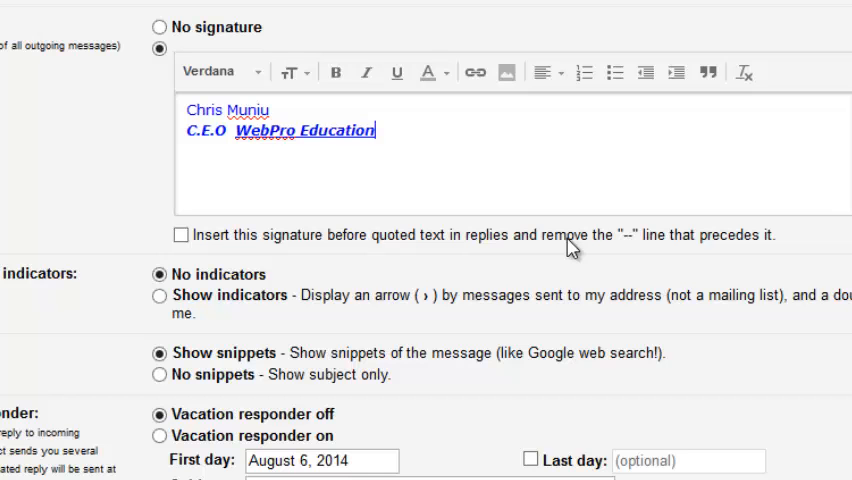
- Save the signature changes from the bottom of the General settings
scroll("down", 3)
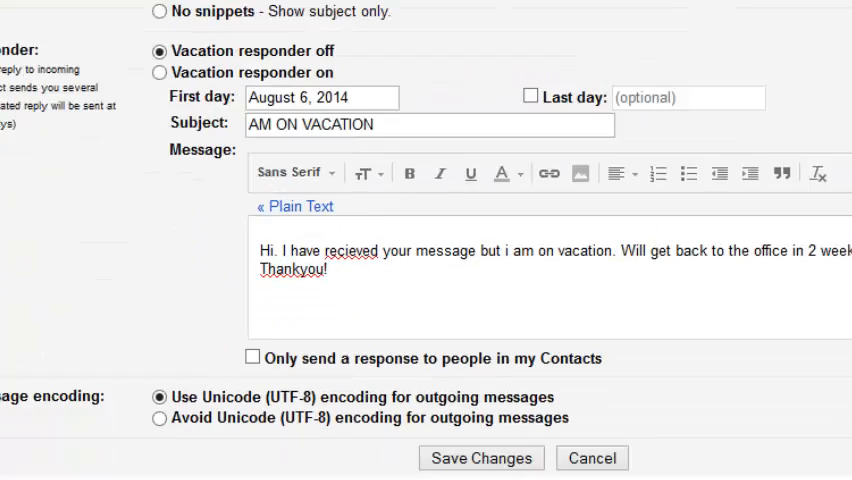
left_click(481, 458)
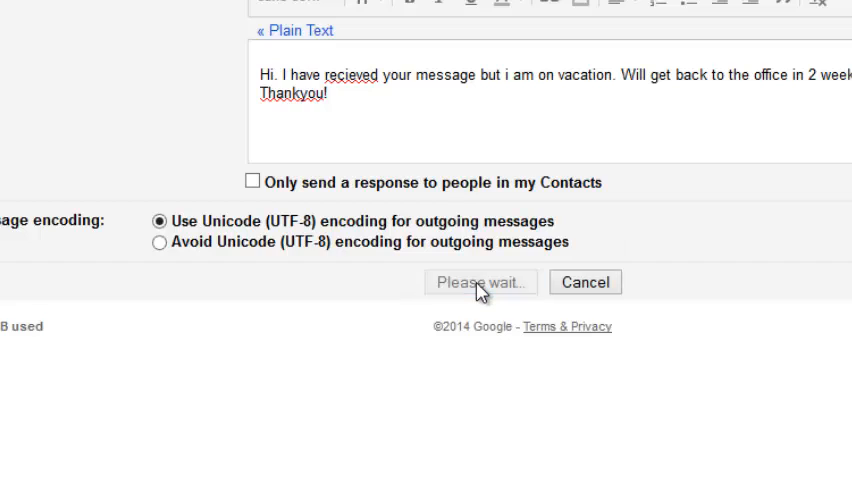
left_click(481, 282)
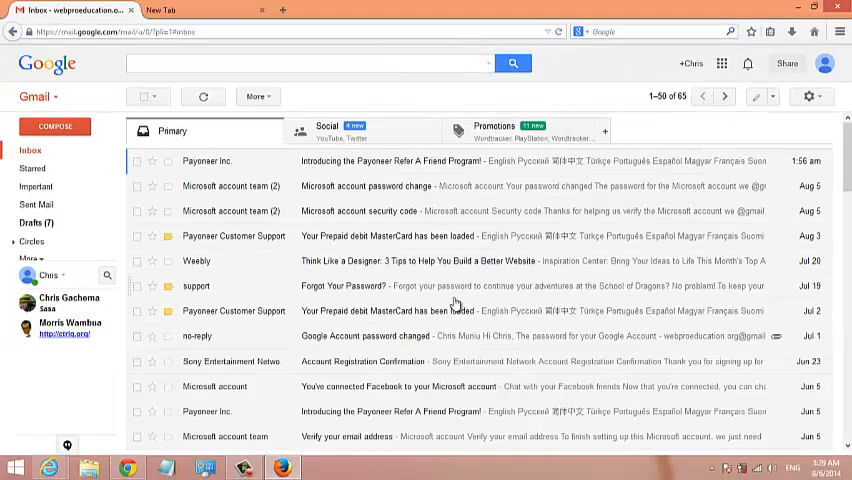
left_click(55, 126)
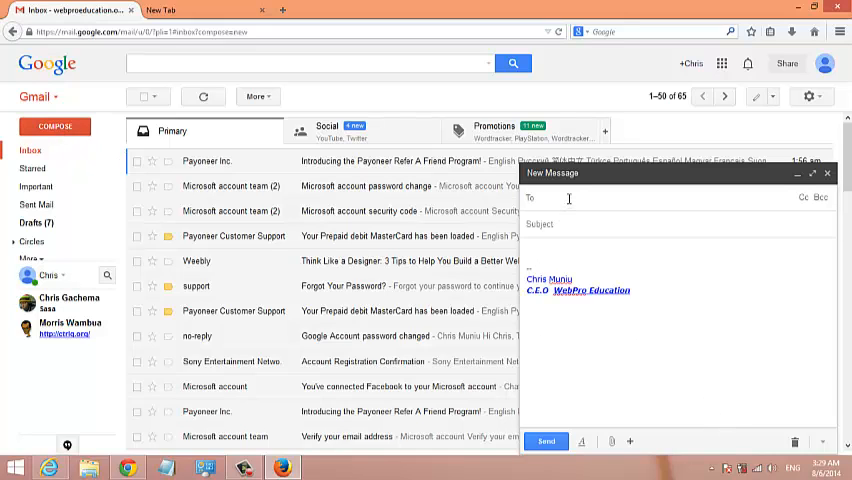
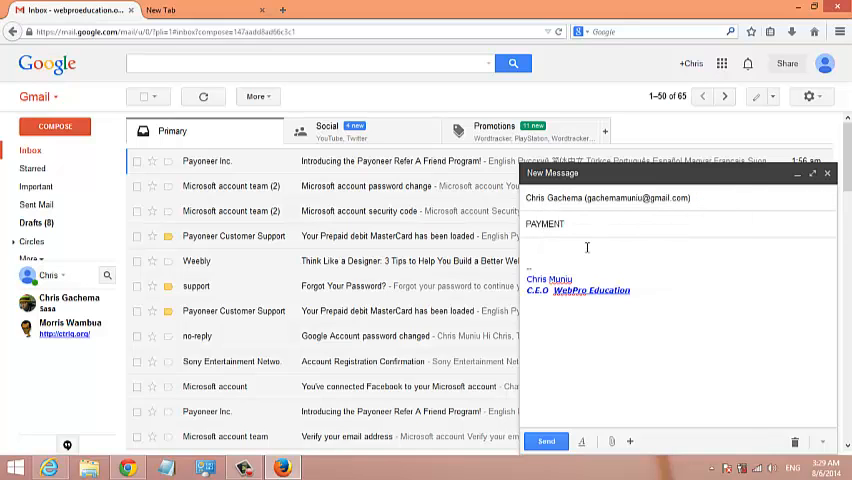
- Address a draft to 'ga' with subject PAYMENT, then close the draft
type("PAYMENT")
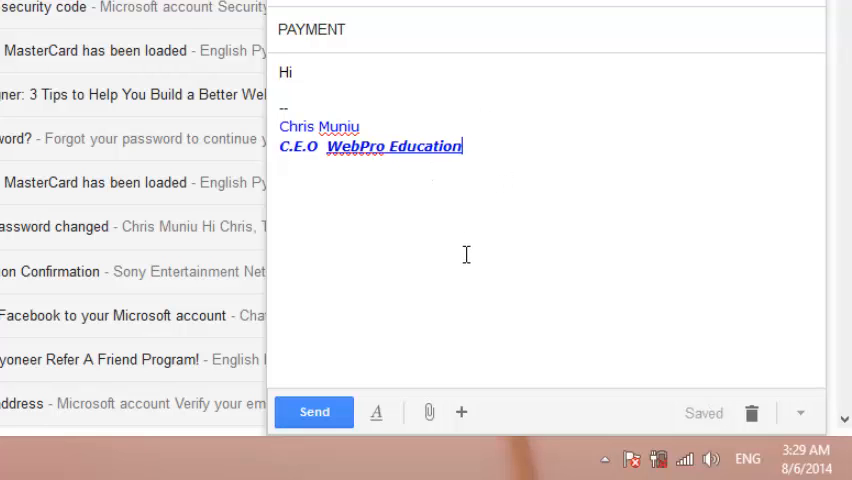
left_click(314, 412)
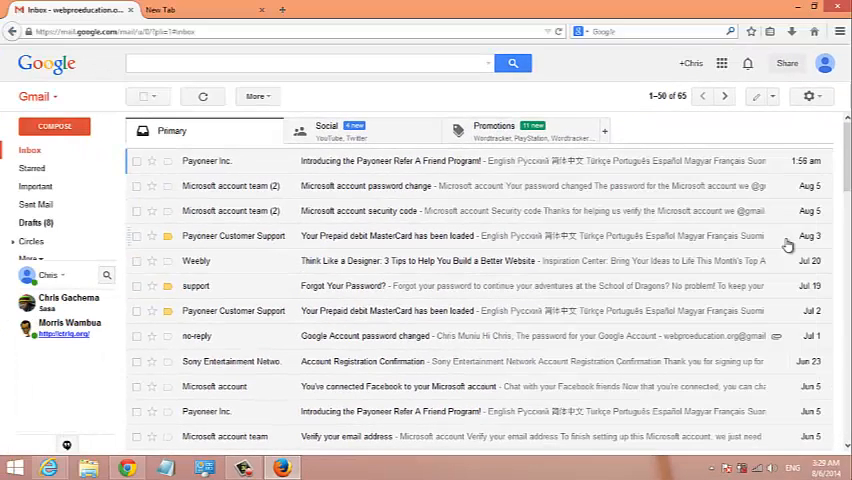